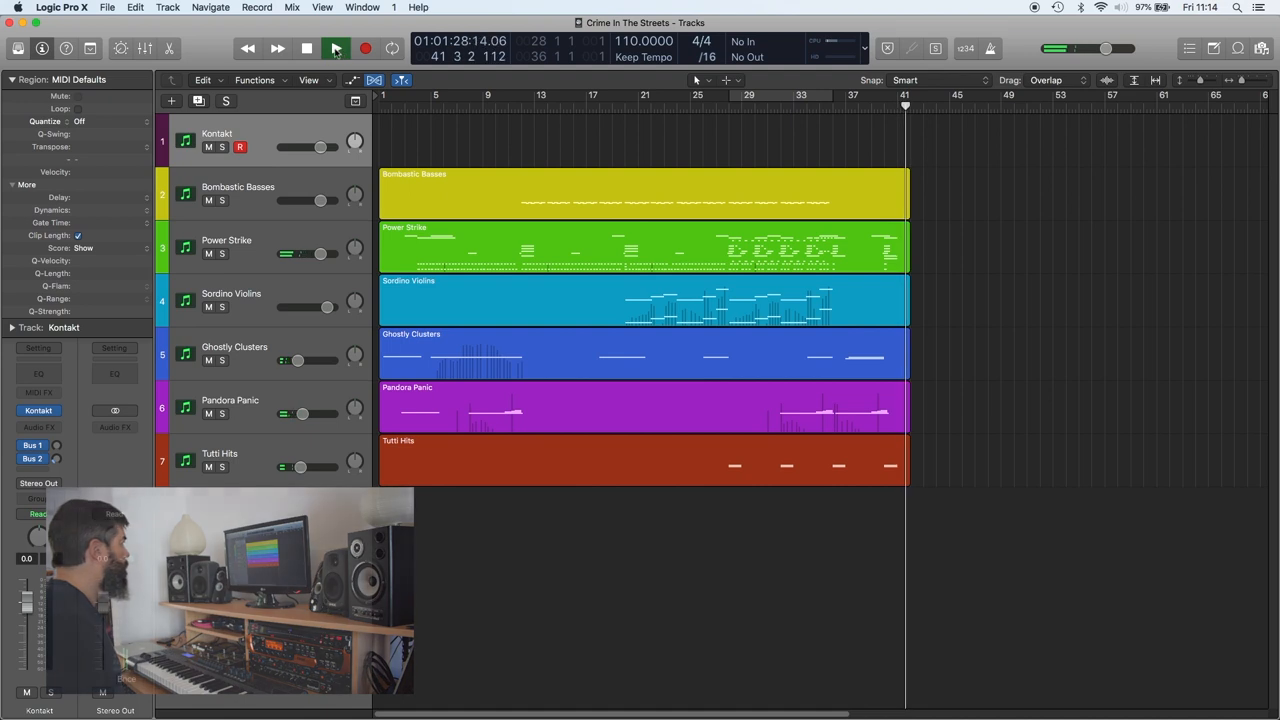
- Move the playhead back to bar 1 at the start of the cue
{"action": "left_click", "coordinate": [306, 48]}
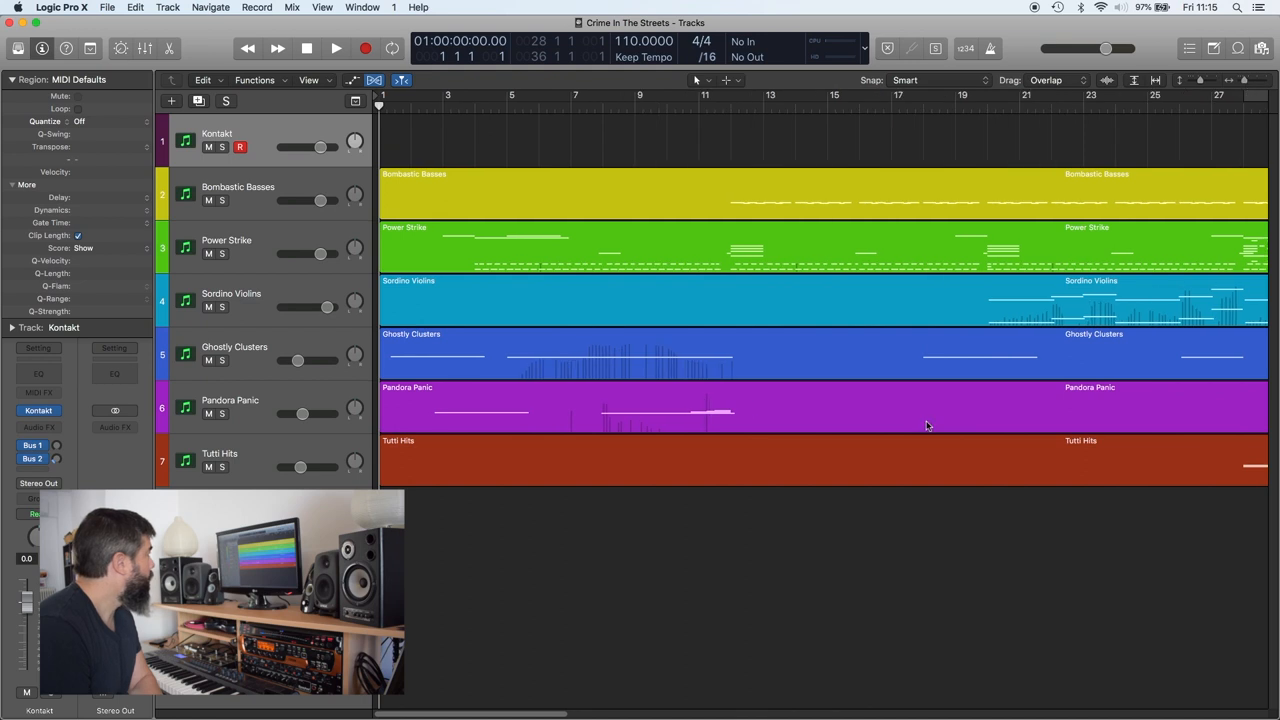
- Play the intro from bar 1, reposition at bar 12, and continue listening to bar 16
{"action": "left_click", "coordinate": [336, 48]}
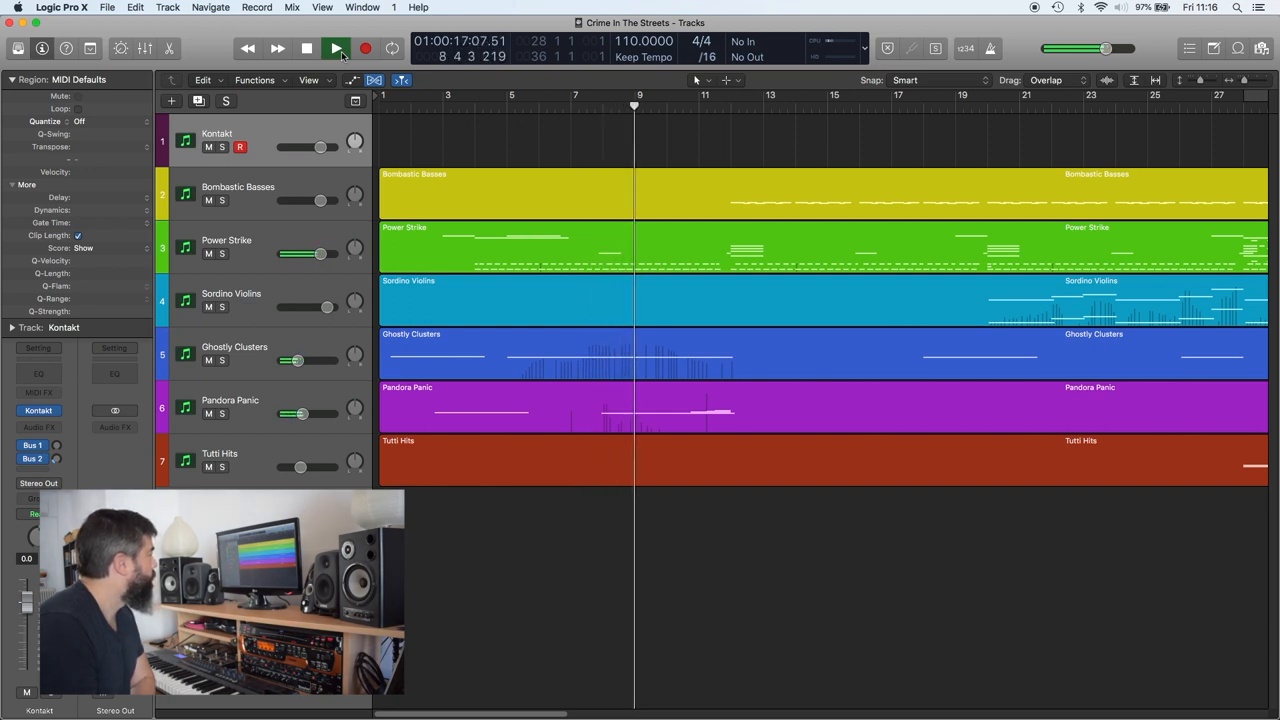
{"action": "left_click", "coordinate": [336, 48]}
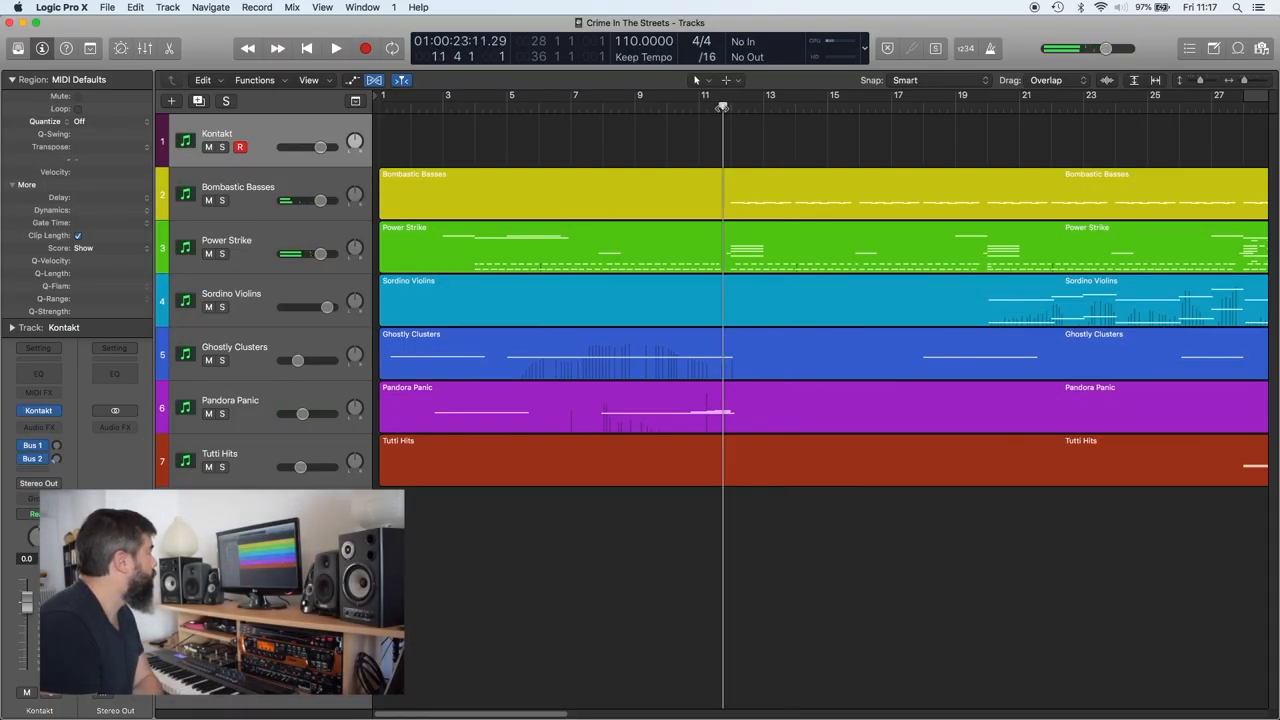
{"action": "left_click", "coordinate": [336, 48]}
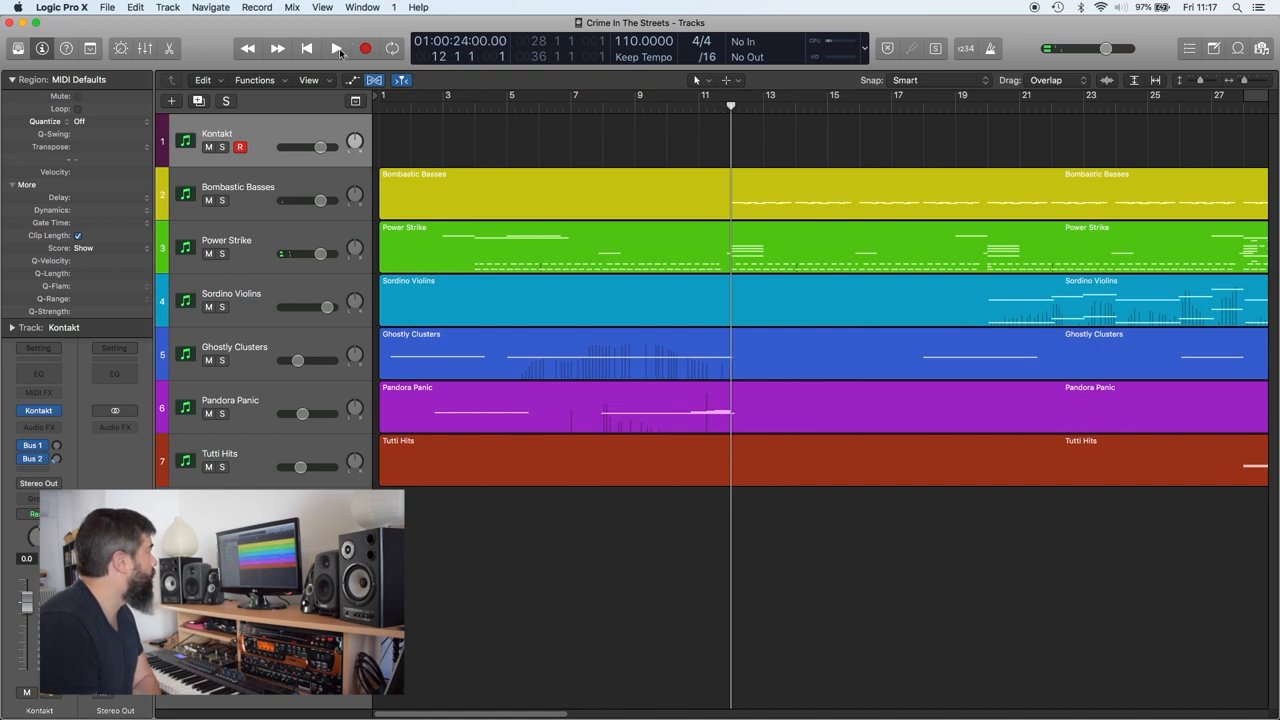
{"action": "left_click", "coordinate": [336, 48]}
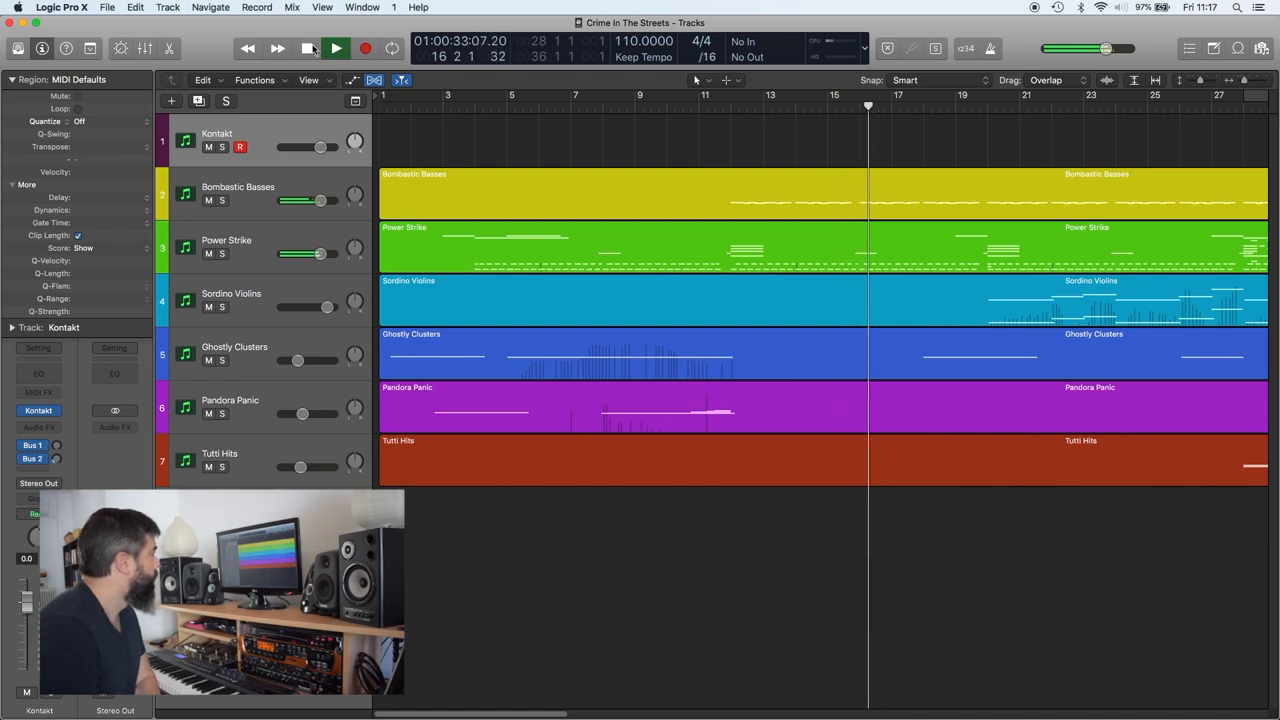
{"action": "left_click", "coordinate": [336, 48]}
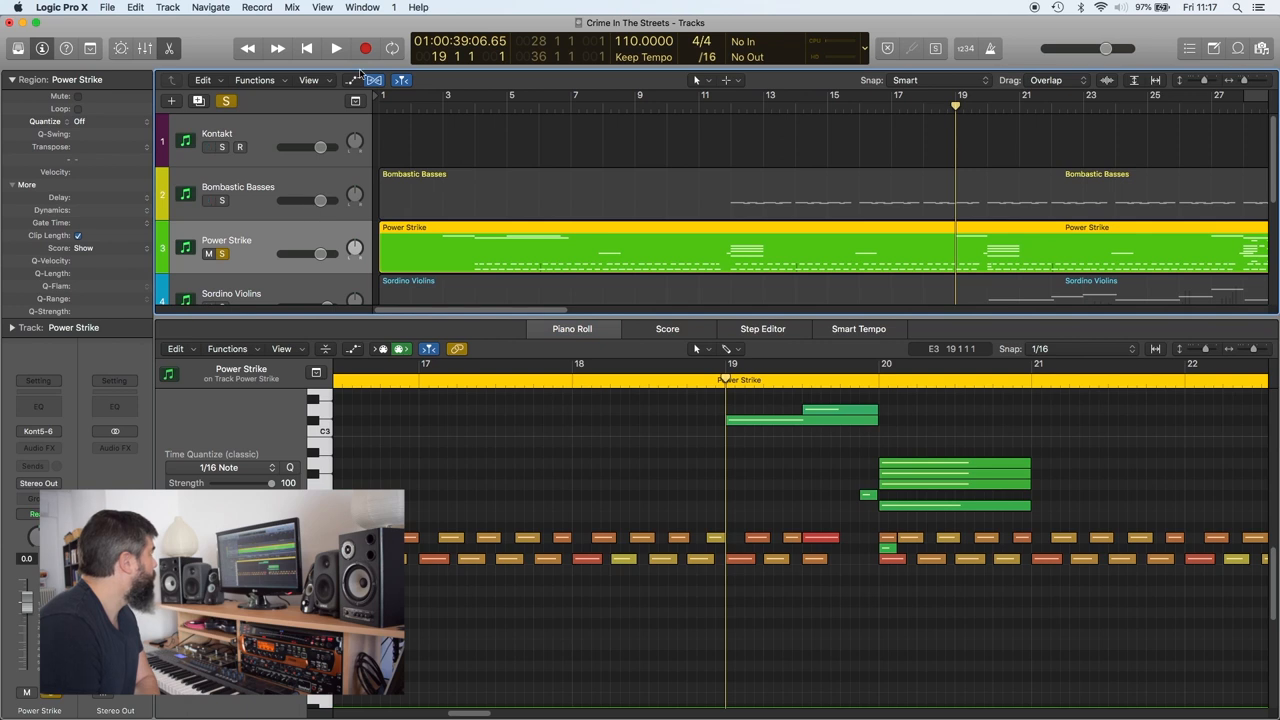
- Play the Power Strike sync-point passage around bars 18–20, then replay it from bar 18
{"action": "left_click", "coordinate": [336, 48]}
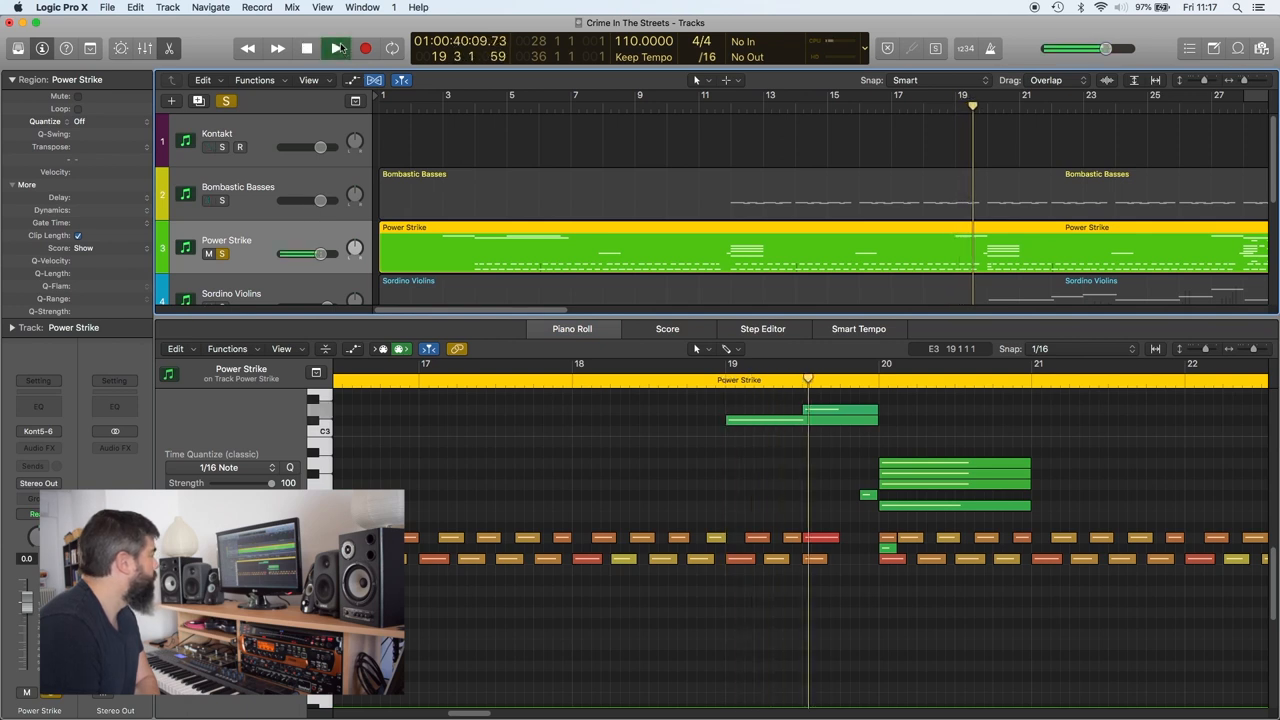
{"action": "left_click", "coordinate": [336, 48]}
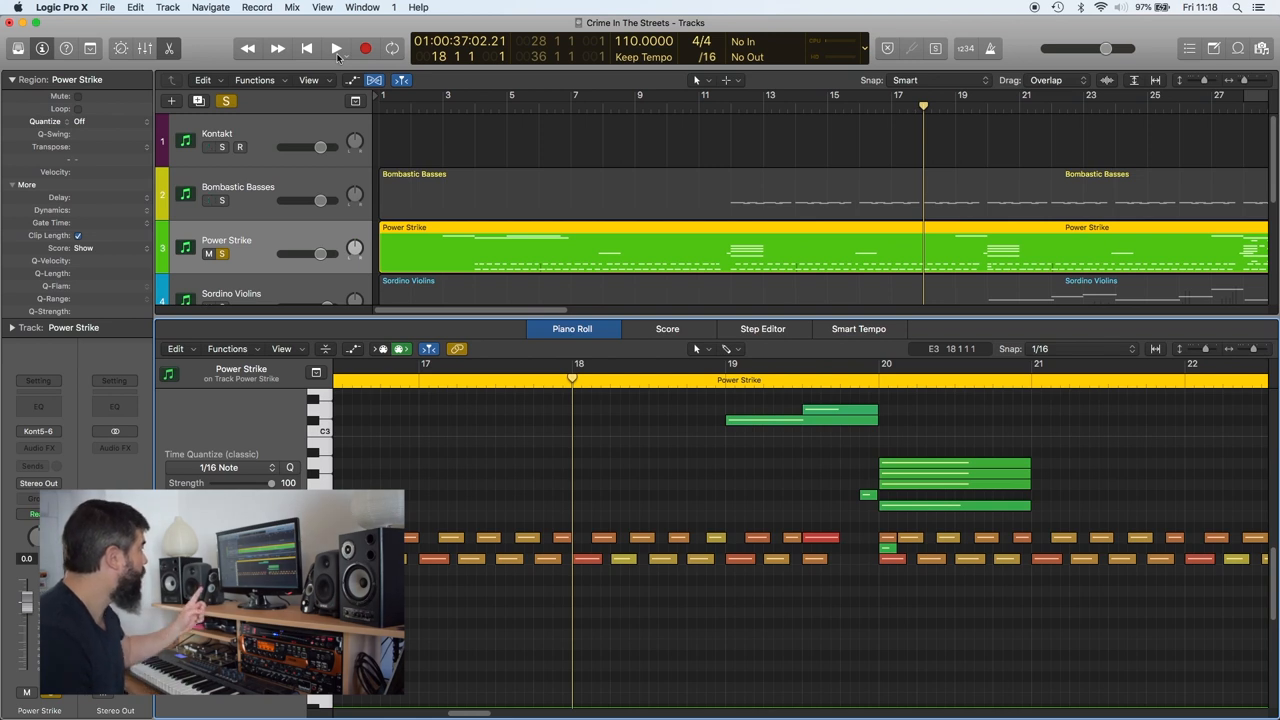
{"action": "left_click", "coordinate": [336, 48]}
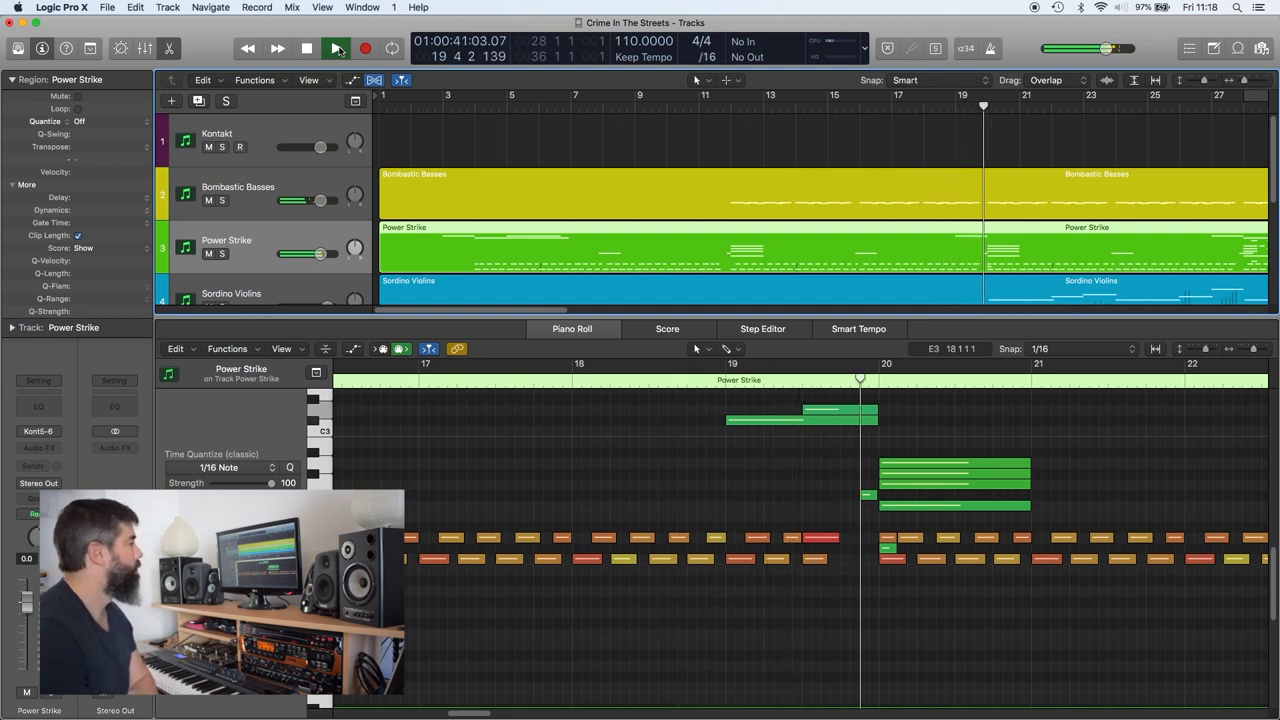
- Play the cue through Power Strike's drum-break section around bars 28–35
{"action": "left_click", "coordinate": [336, 48]}
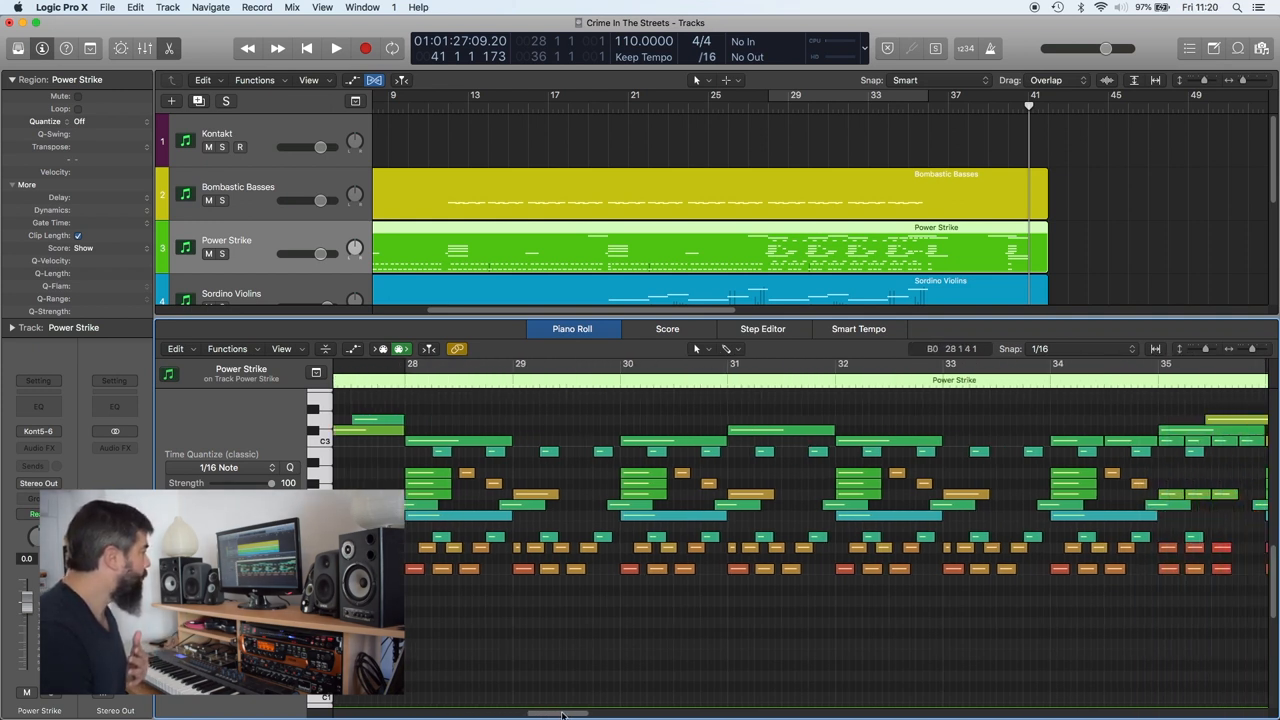
- Scroll the Piano Roll to bars 32–40 and reselect the Power Strike region's notes
{"action": "left_click_drag", "start_coordinate": [560, 714], "coordinate": [584, 714]}
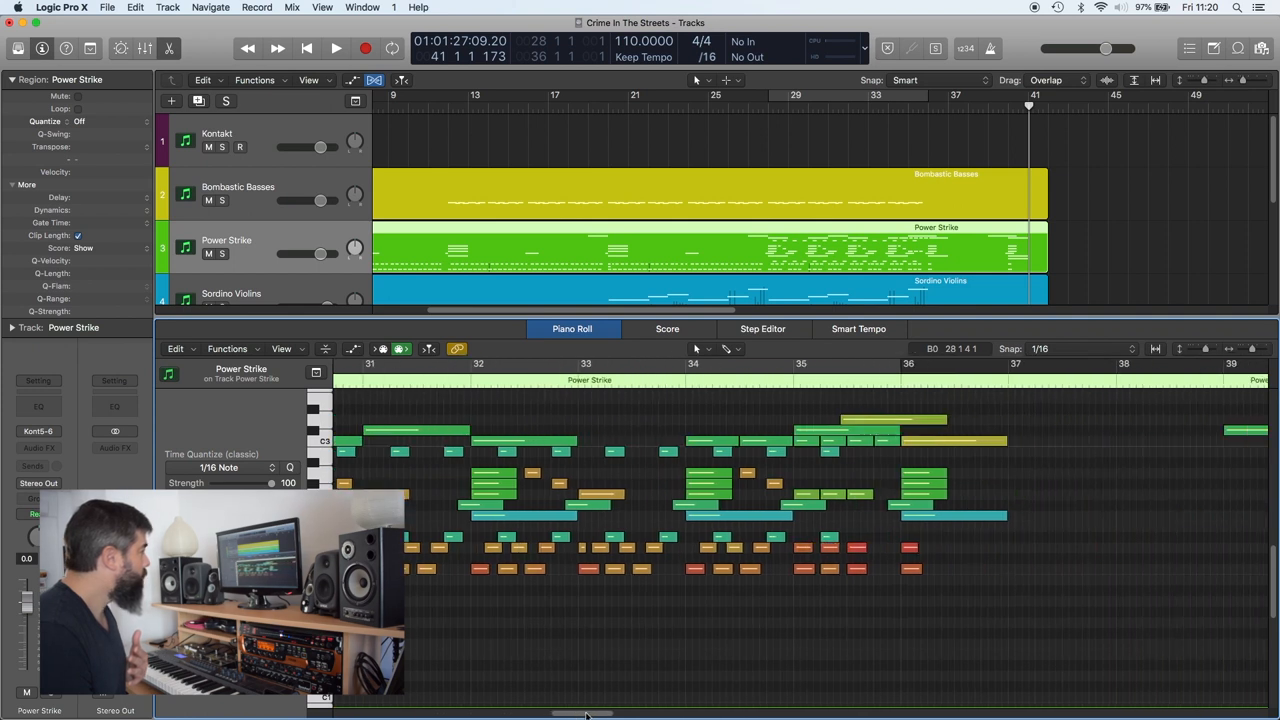
{"action": "scroll", "scroll_direction": "right", "scroll_amount": 3}
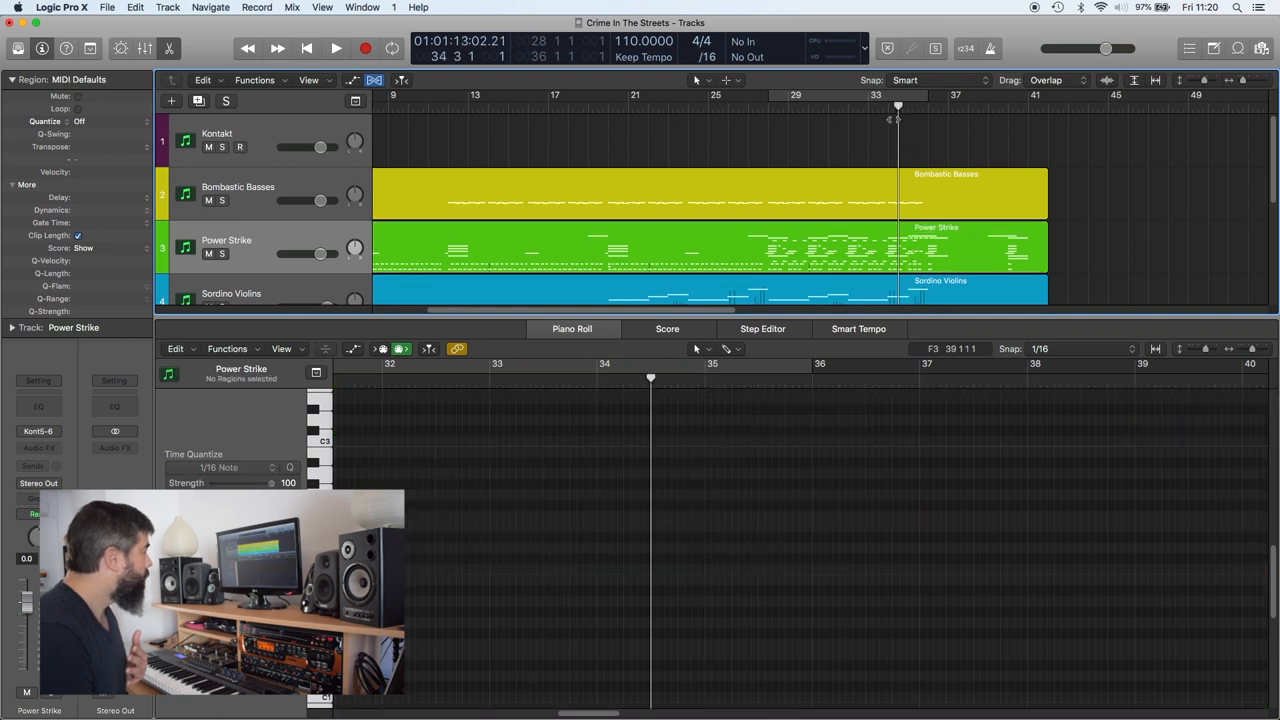
{"action": "left_click", "coordinate": [936, 244]}
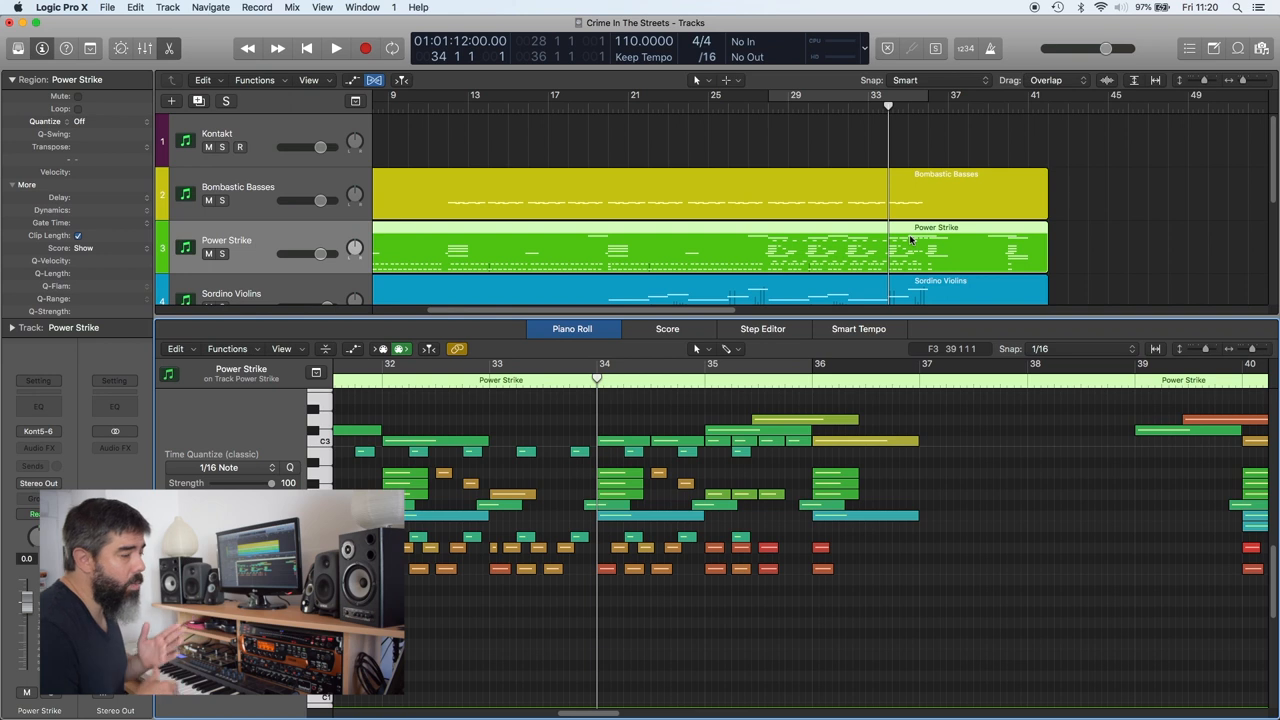